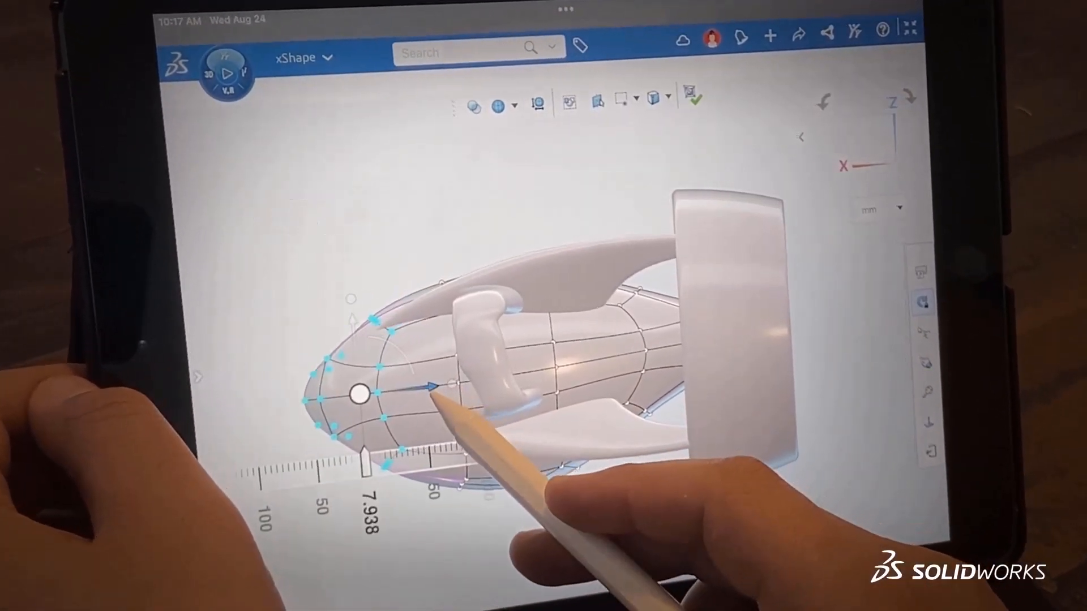
# Step: Pull the front of the scooter nose outward with the manipulator
pyautogui.moveTo(437, 385); pyautogui.dragTo(326, 305)
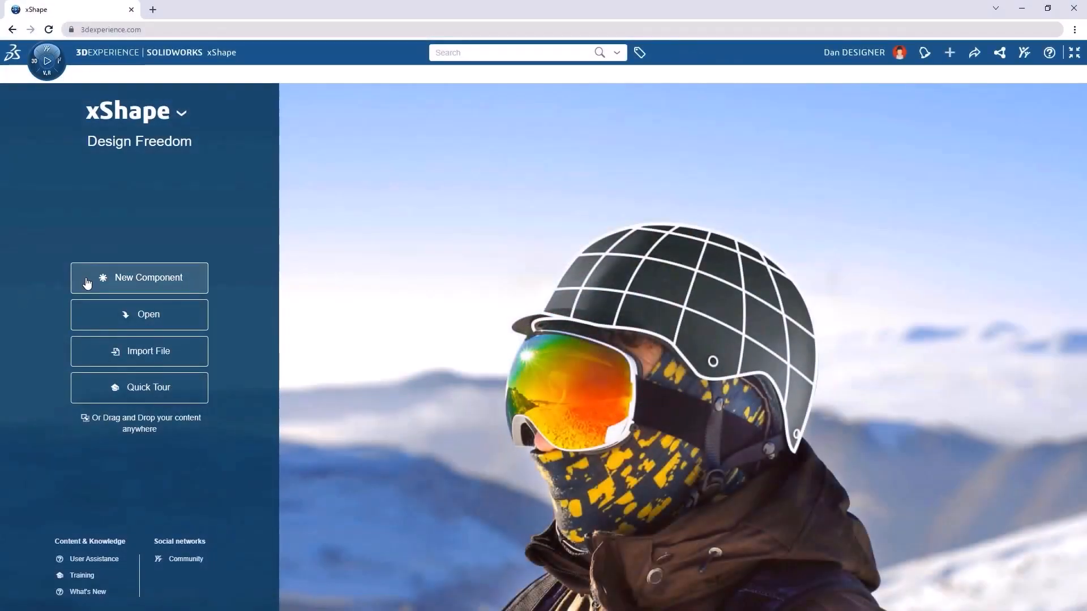
# Step: Create a new component named Sea Scooter Shape
pyautogui.click(140, 278)
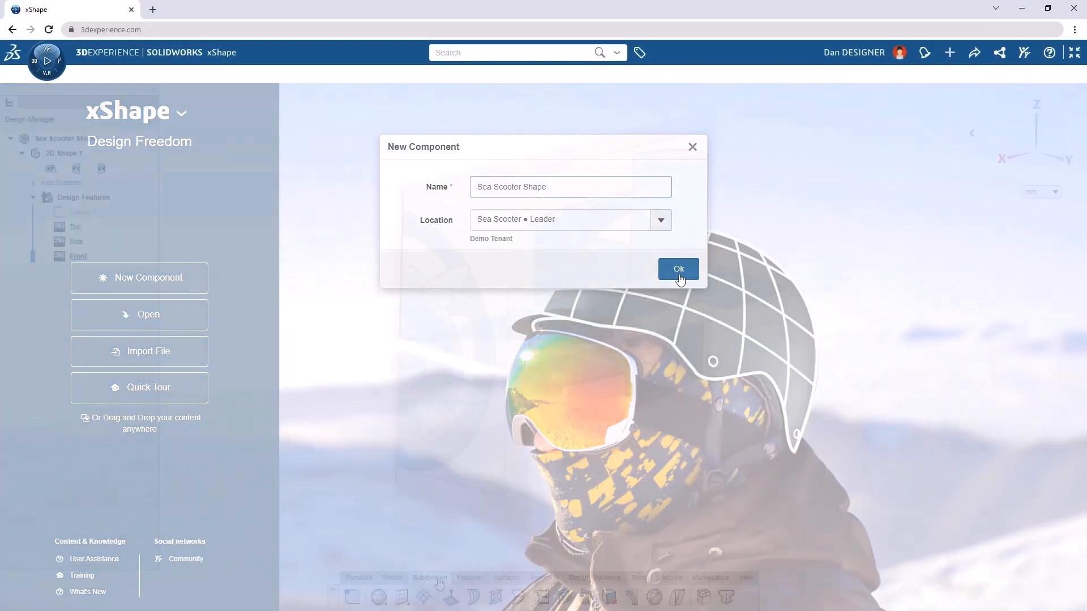
pyautogui.click(678, 270)
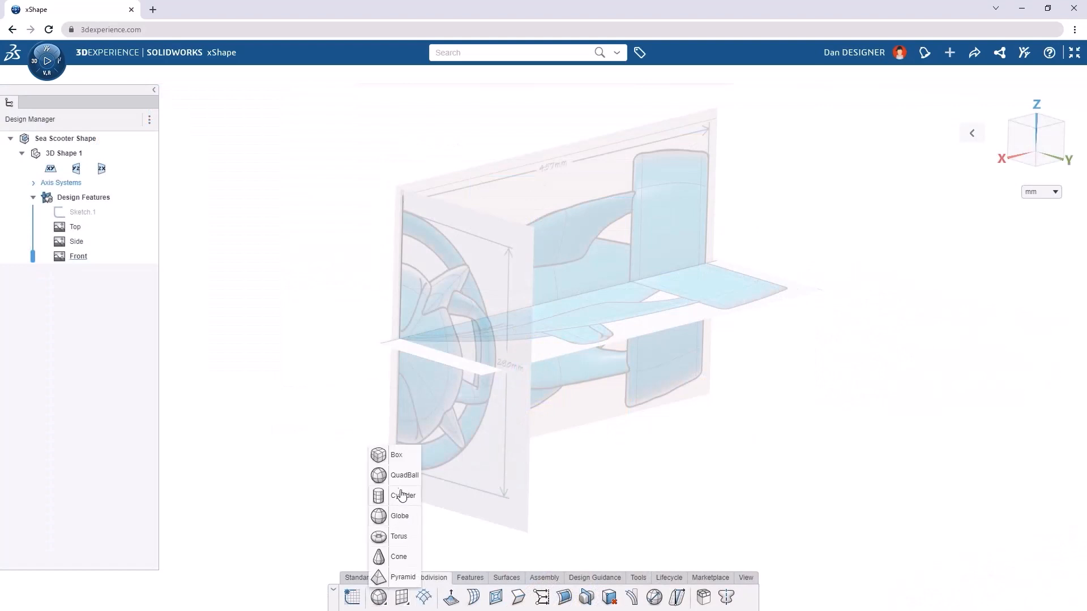
# Step: Add a QuadBall at the sketch origin, scaled by bounding box into an oval along X
pyautogui.click(398, 517)
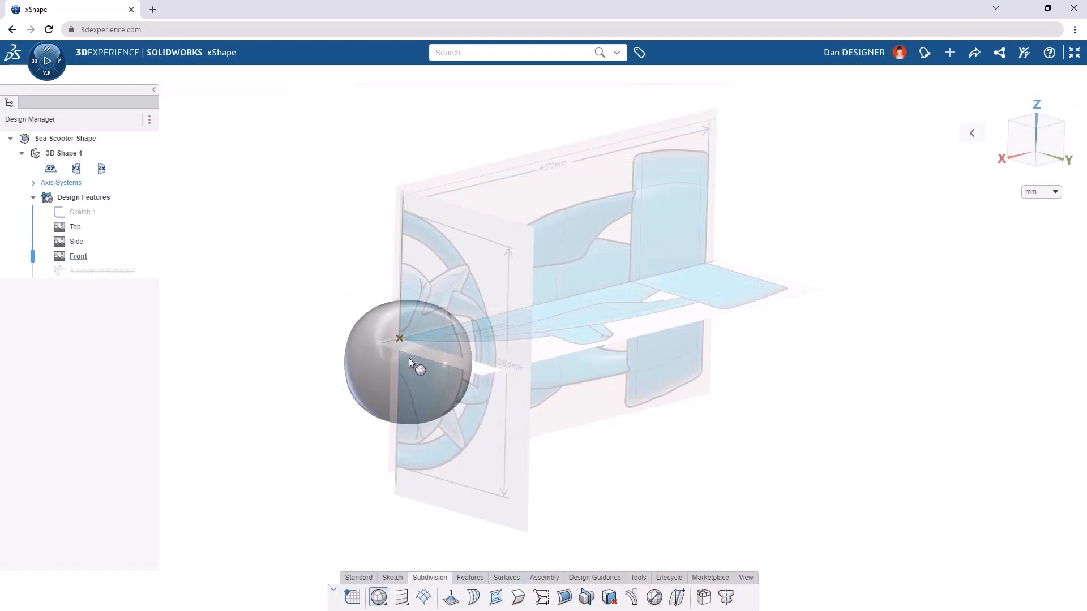
pyautogui.click(378, 597)
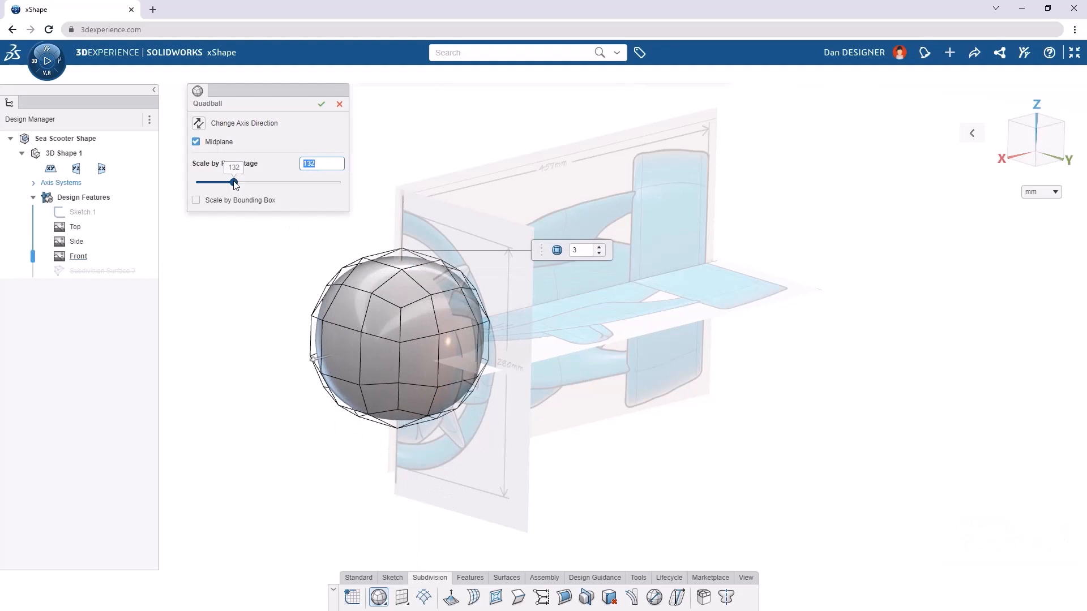
pyautogui.click(196, 200)
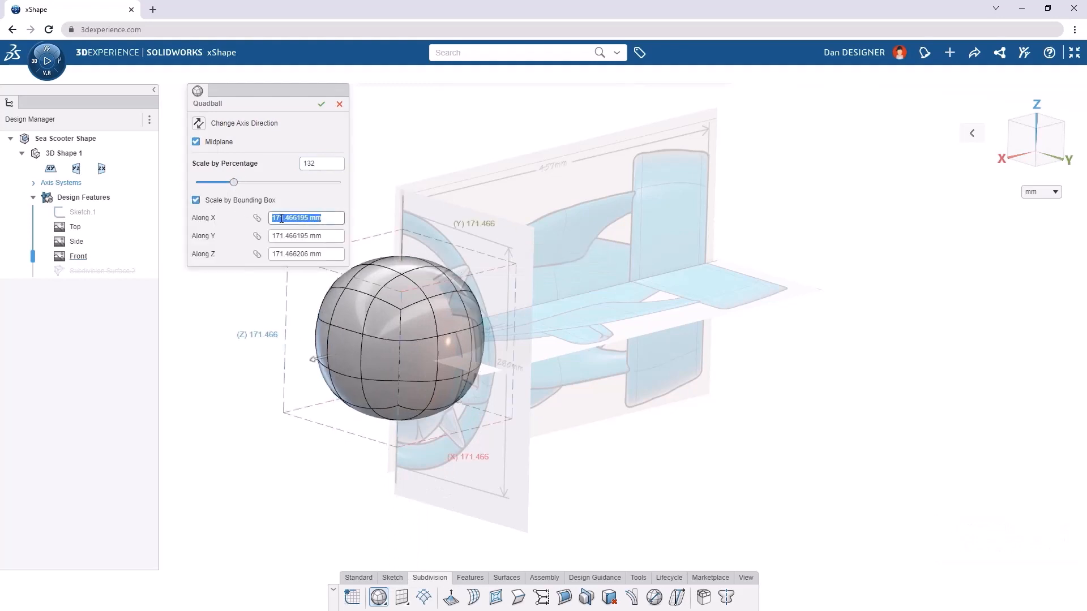
pyautogui.click(322, 104)
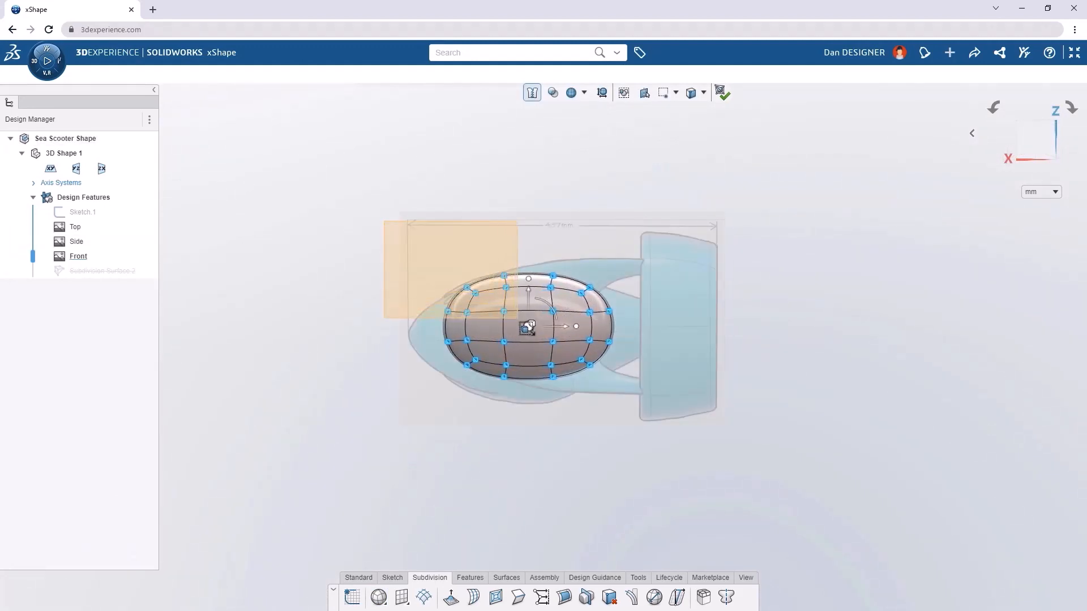
# Step: Taper the front faces about ten degrees and set the nose groove depth
pyautogui.moveTo(527, 326); pyautogui.dragTo(523, 317)
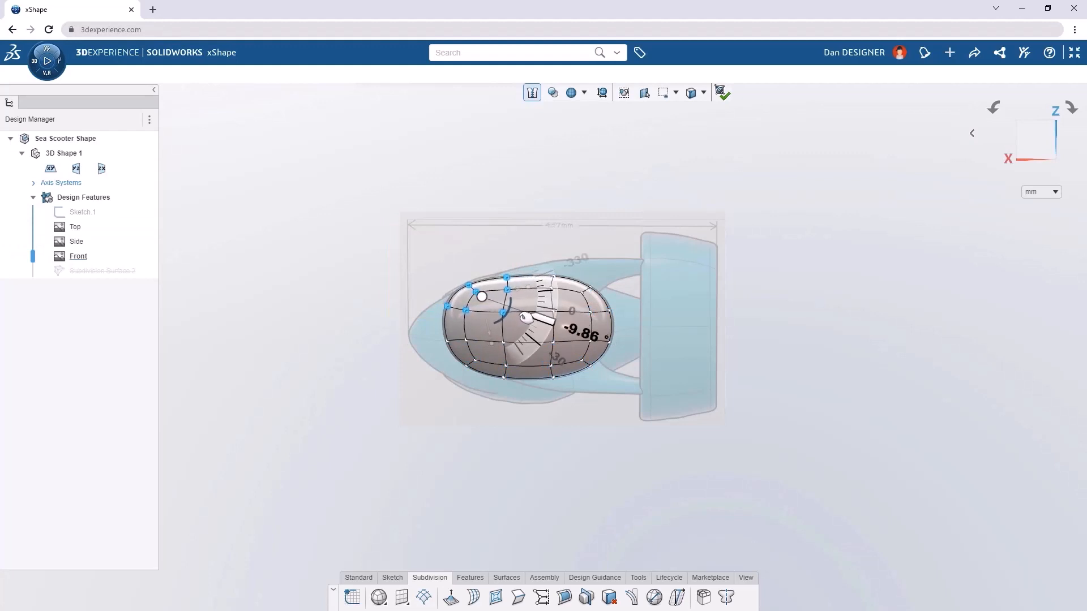
pyautogui.moveTo(554, 319); pyautogui.dragTo(610, 242)
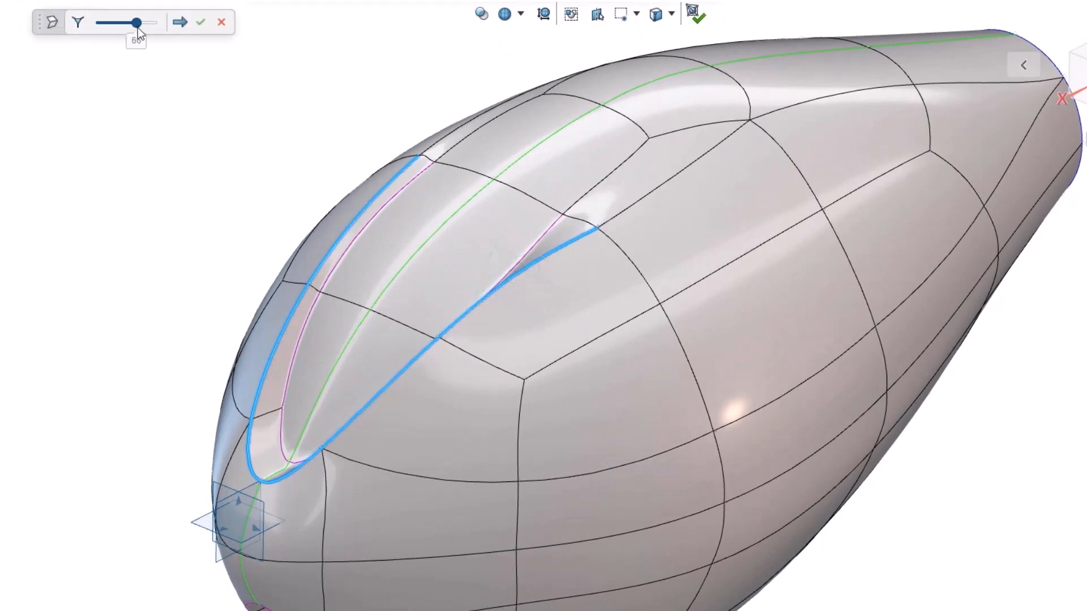
pyautogui.moveTo(128, 23); pyautogui.dragTo(158, 23)
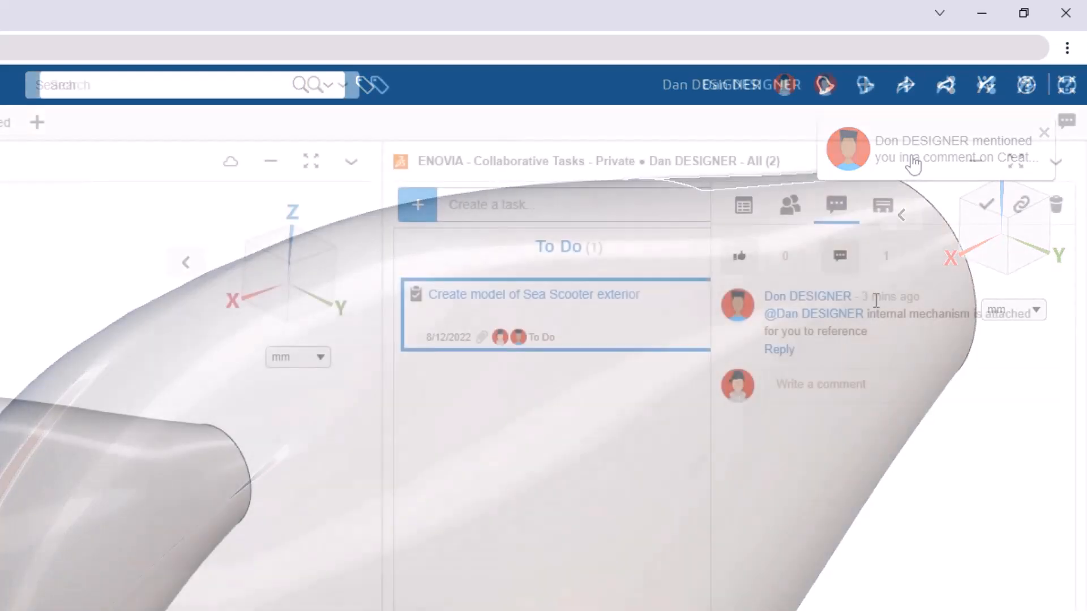
# Step: Reply 'Great, tha…' to the teammate's comment in Collaborative Tasks and send it
pyautogui.click(779, 349)
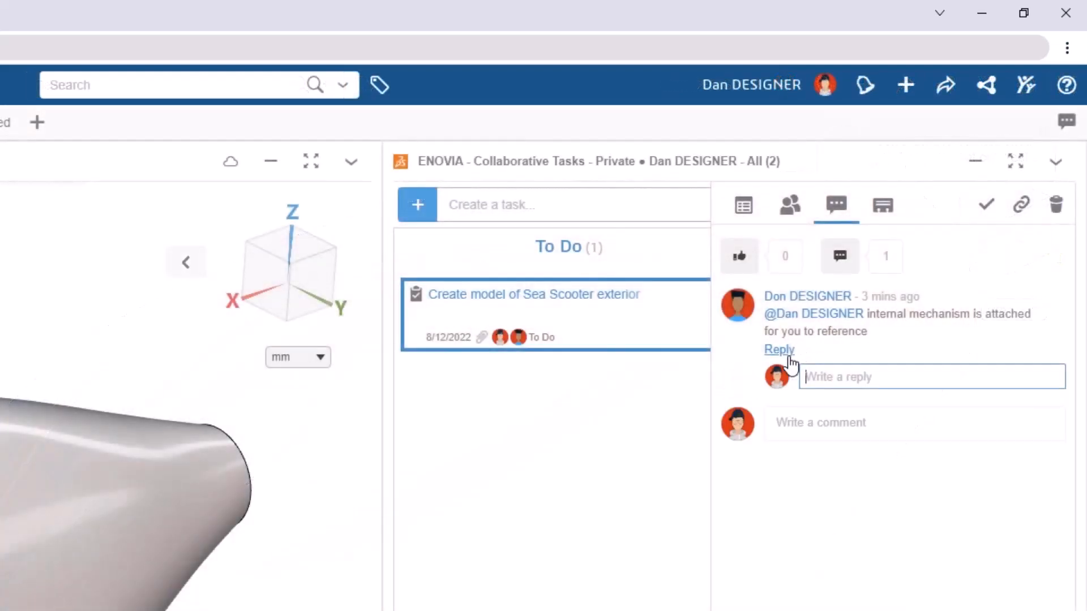
pyautogui.write('Great, tha')
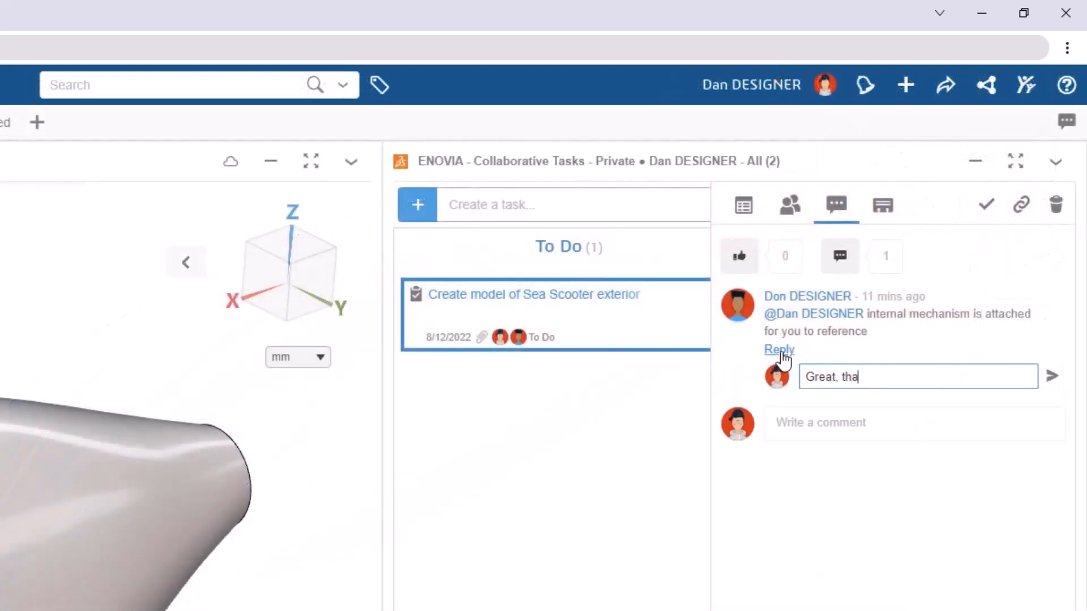
pyautogui.click(1051, 376)
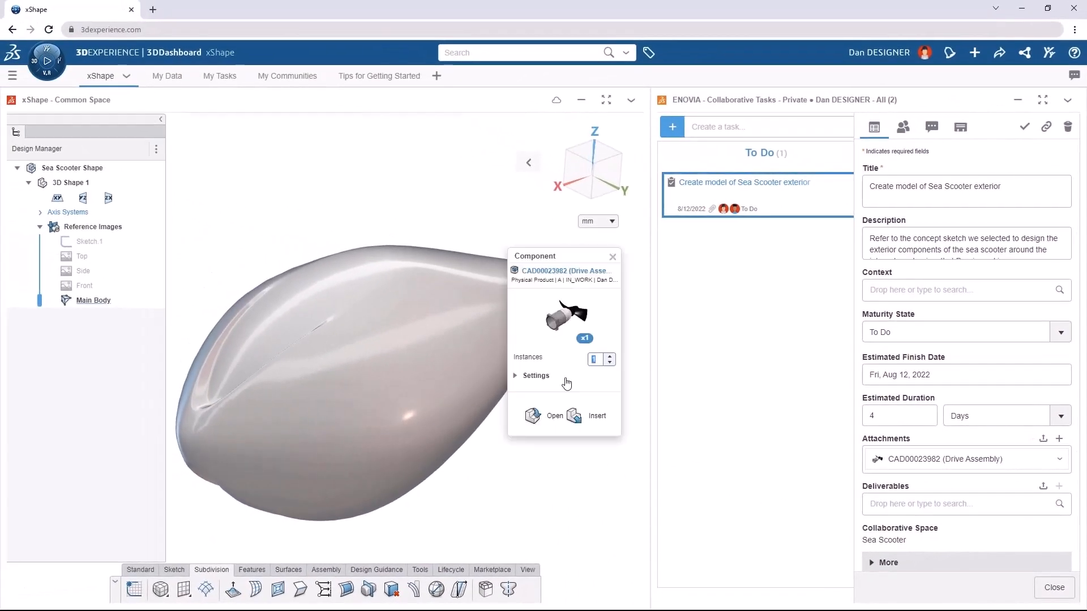
pyautogui.moveTo(584, 416)
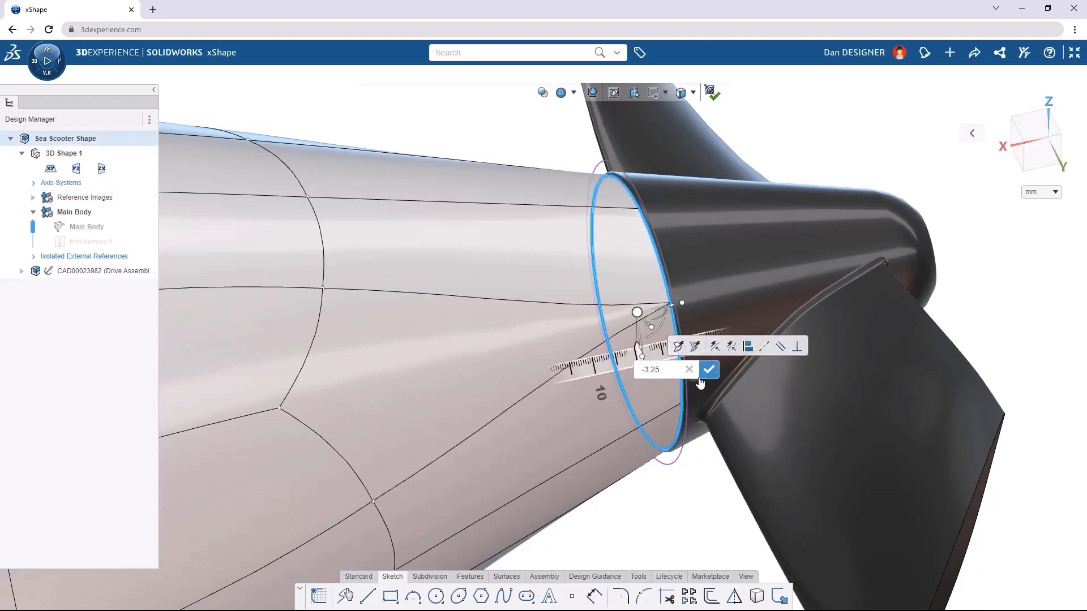
# Step: Apply the -3.25 offset to the rear edge and adjust a lower-body vertex
pyautogui.click(711, 369)
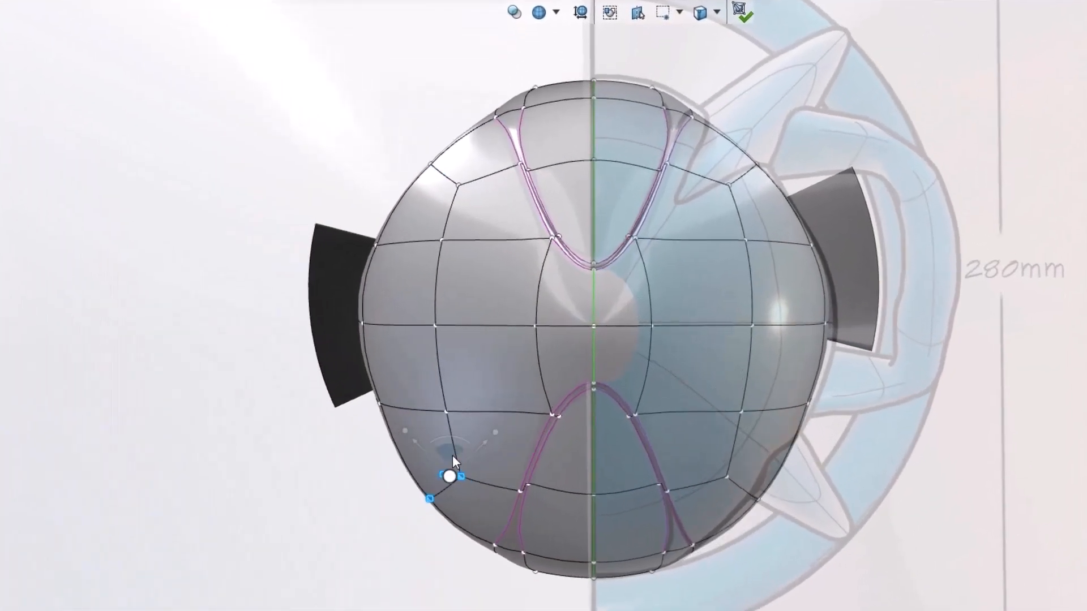
pyautogui.click(712, 13)
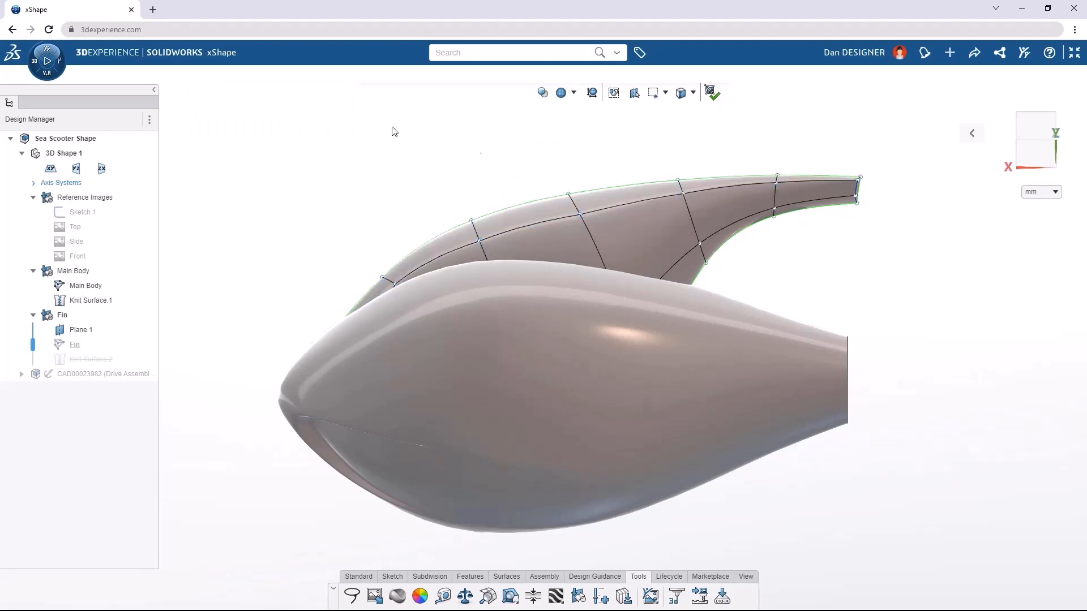
# Step: Finish the fin as Knit Surface 2, dismissing the self-intersection warning
pyautogui.click(714, 93)
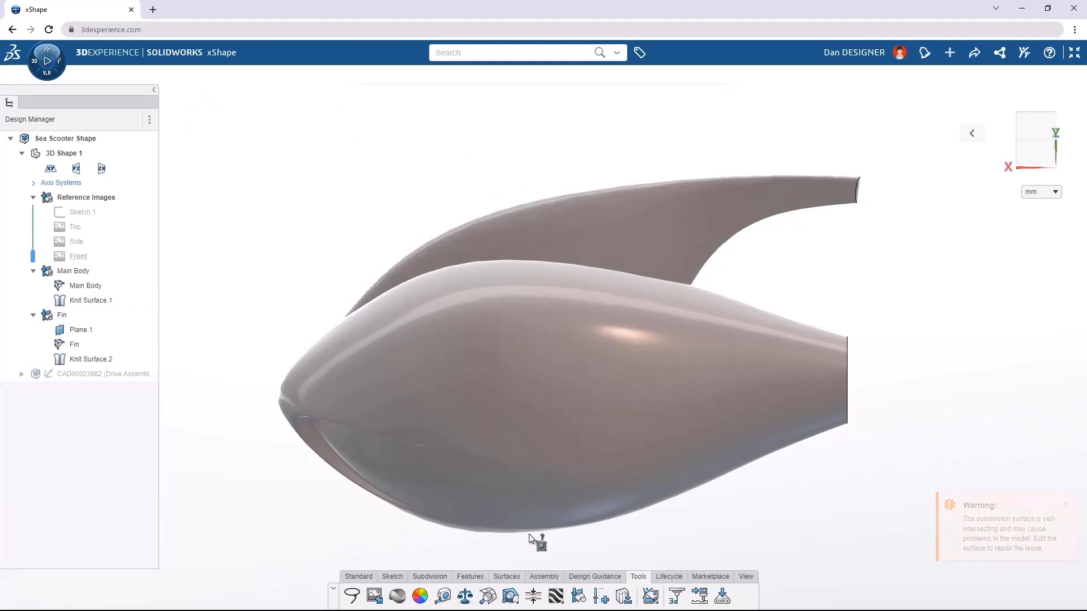
pyautogui.click(509, 598)
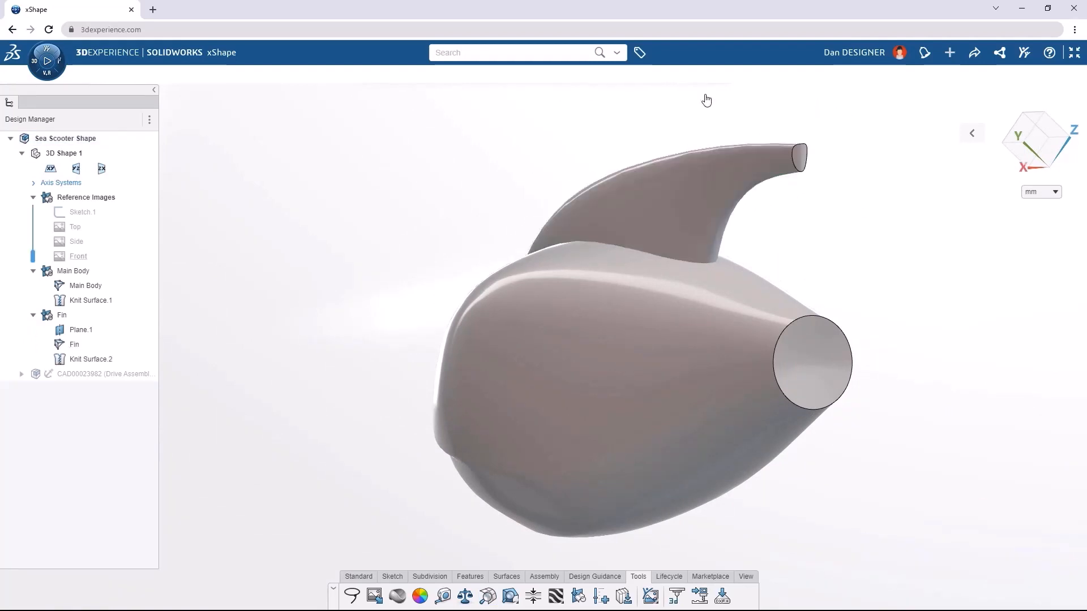
pyautogui.click(422, 595)
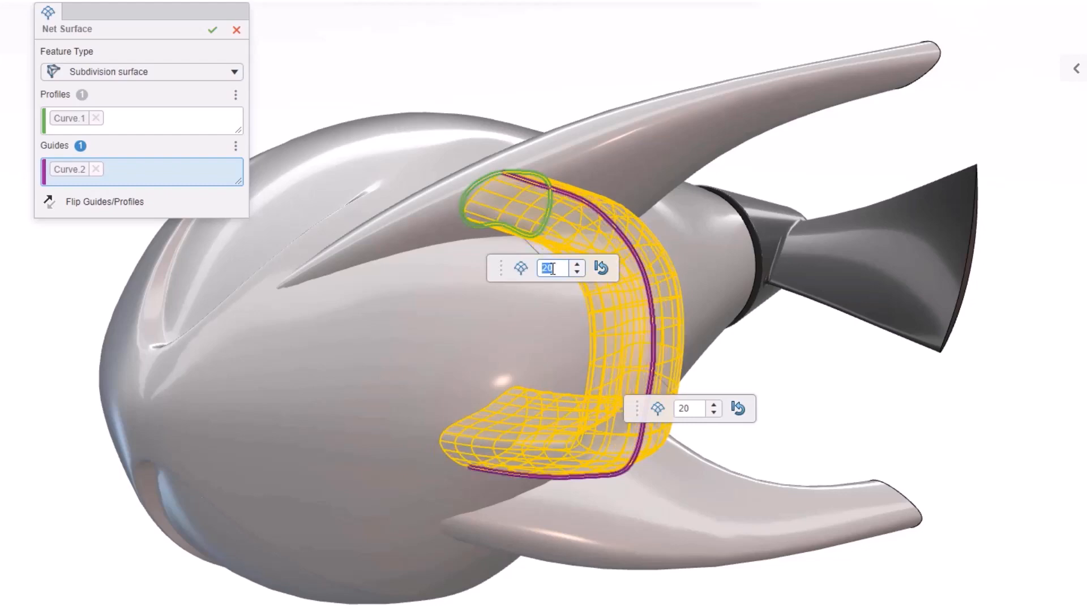
# Step: Accept the handle net surface built from the Curve.1 profile and Curve.2 guide
pyautogui.click(213, 29)
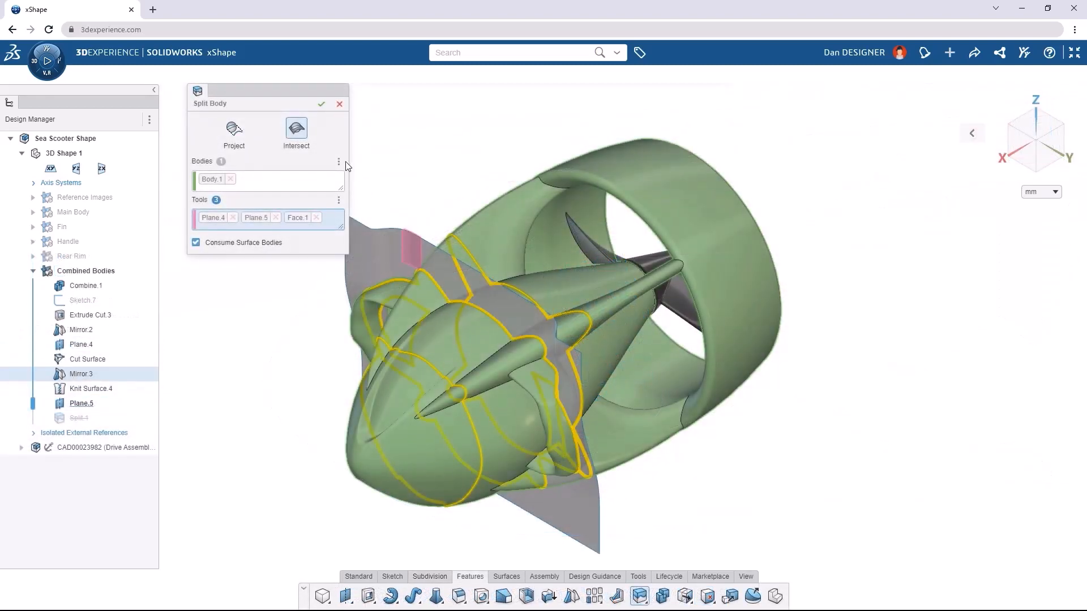
# Step: Split Body.1 into separate parts along Plane.4, Plane.5 and Face.1
pyautogui.click(321, 104)
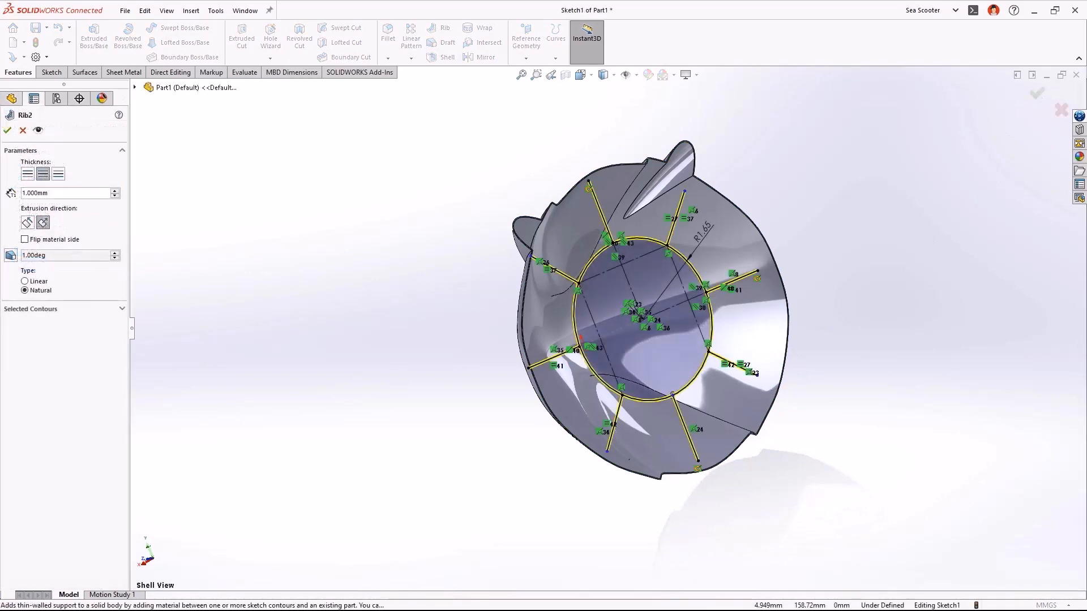
# Step: Confirm the 1 mm ribs with 1° natural draft on the rear part
pyautogui.click(9, 132)
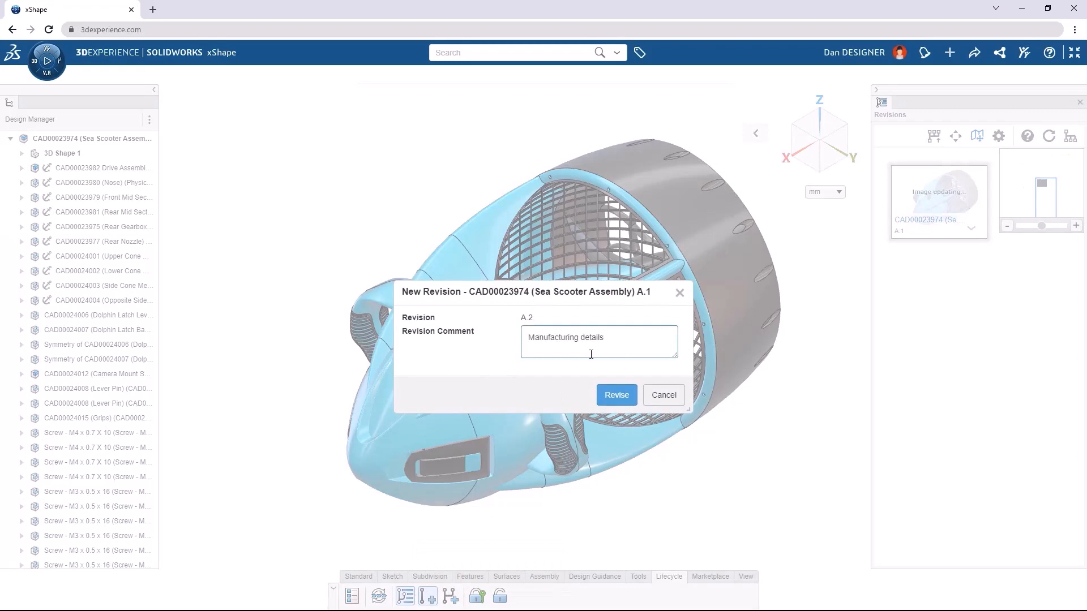
# Step: Create revision A.2 'Manufacturing details', then branch it as 'New Concept'
pyautogui.click(617, 395)
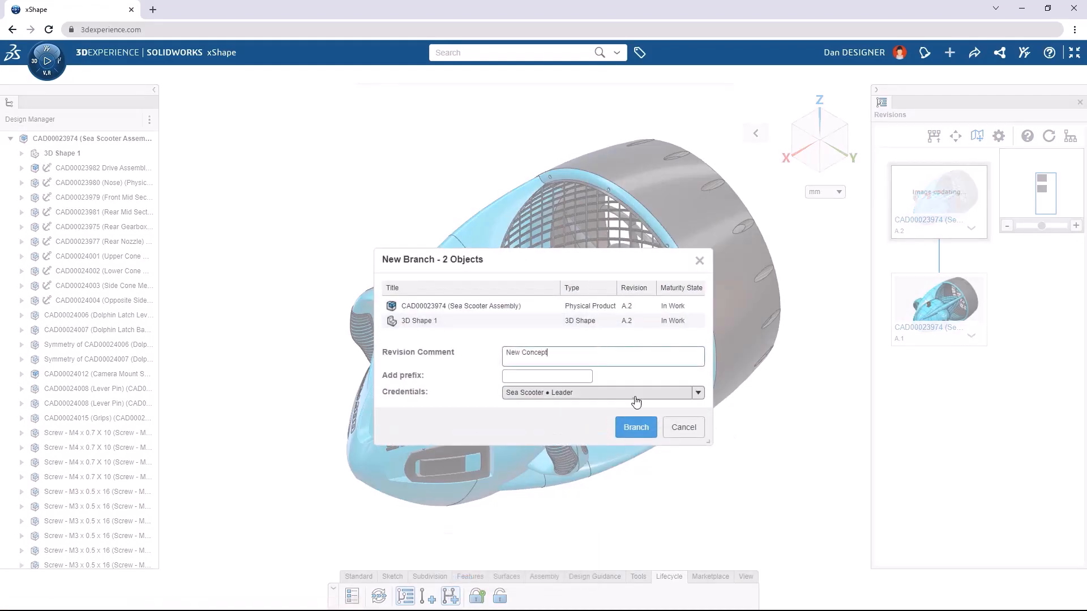
pyautogui.click(637, 427)
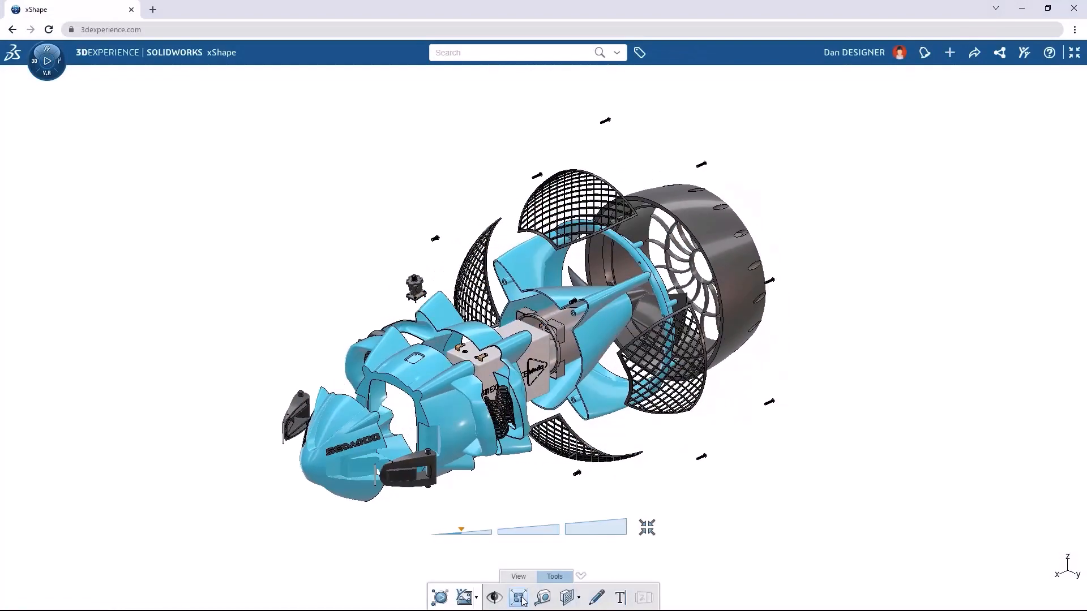
# Step: Drag the explode slider to spread the sea scooter parts further apart
pyautogui.moveTo(461, 530); pyautogui.dragTo(589, 530)
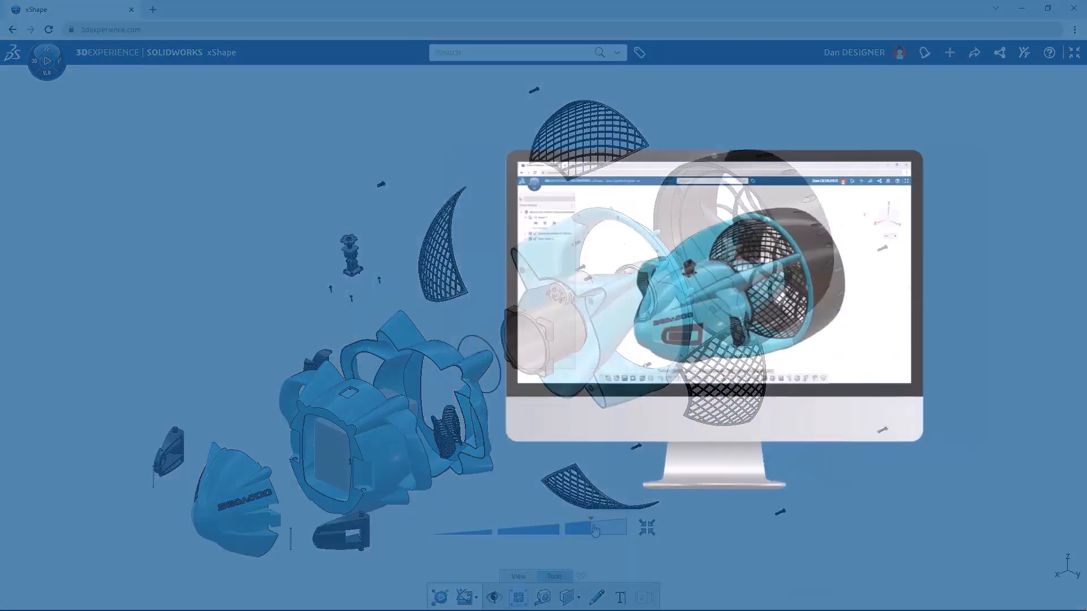